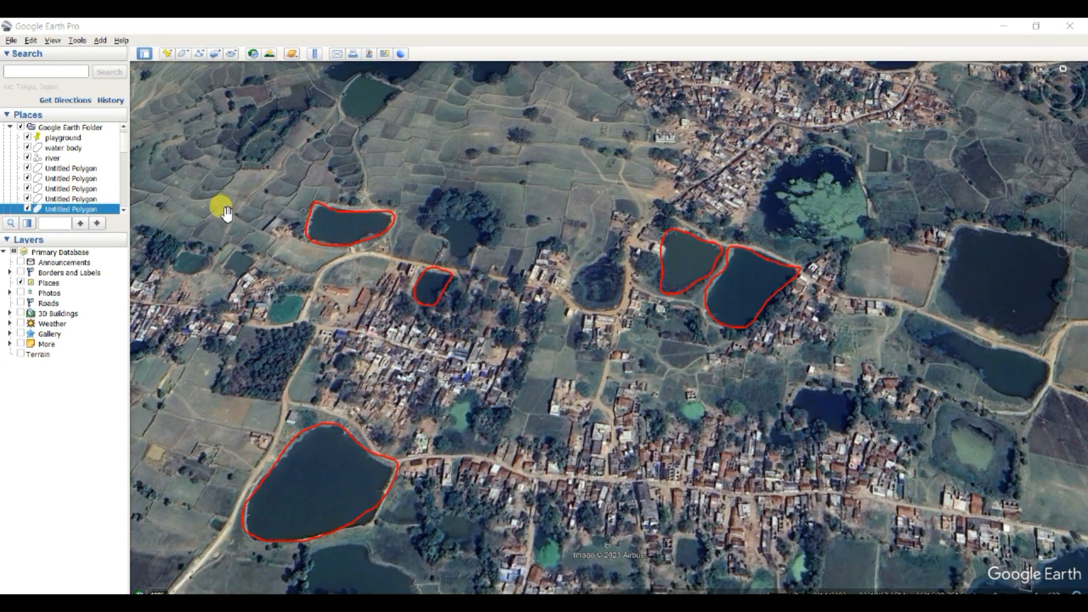
pyautogui.moveTo(222, 253)
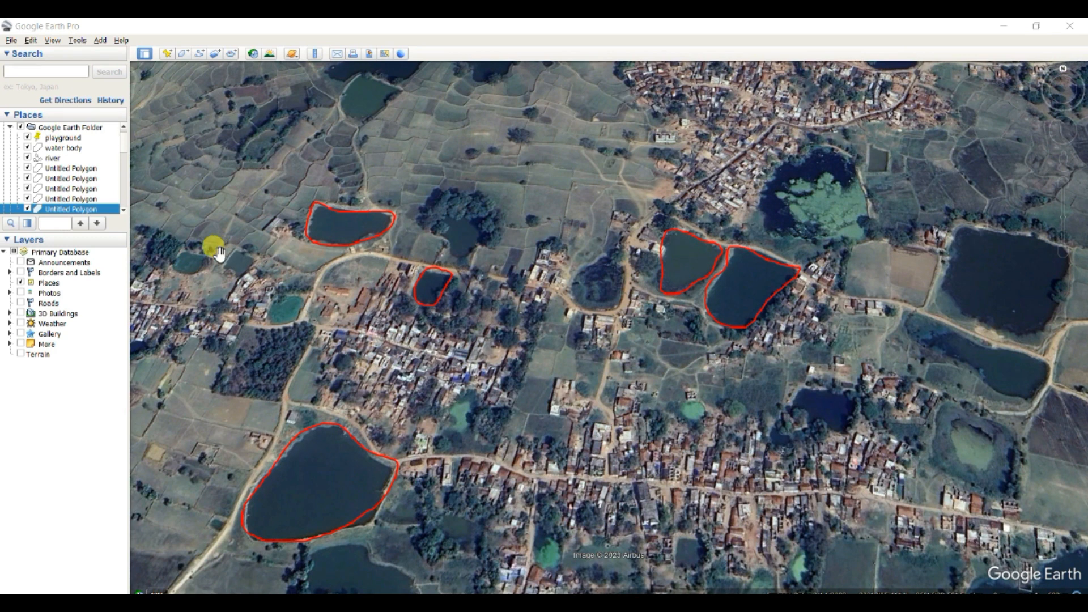
pyautogui.moveTo(232, 250)
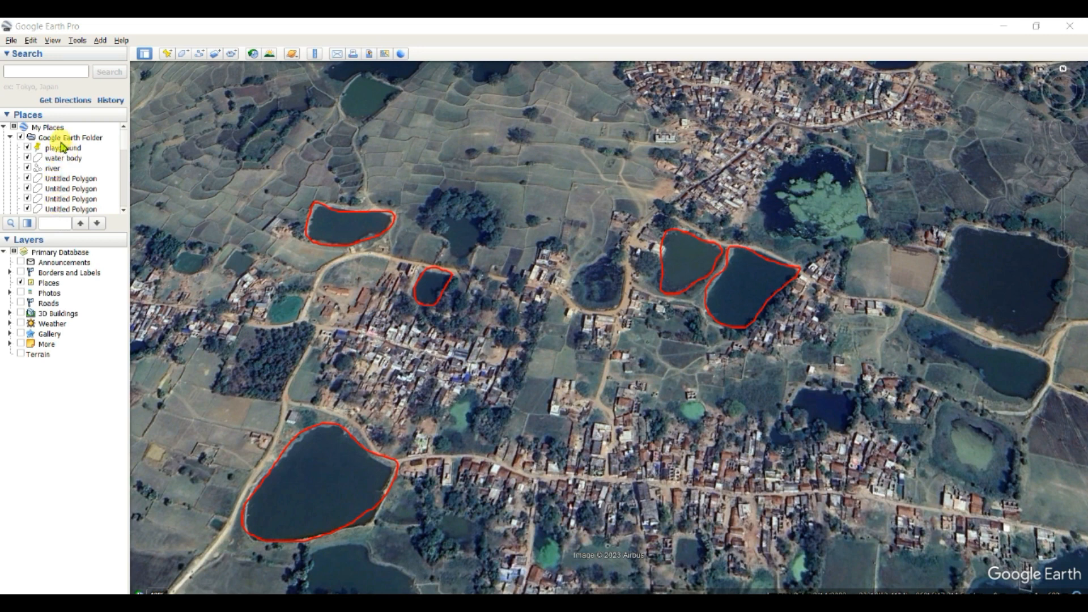
# Step: Save the Google Earth Folder as a Kml (*.kml) file in Settlements
pyautogui.rightClick(65, 137)
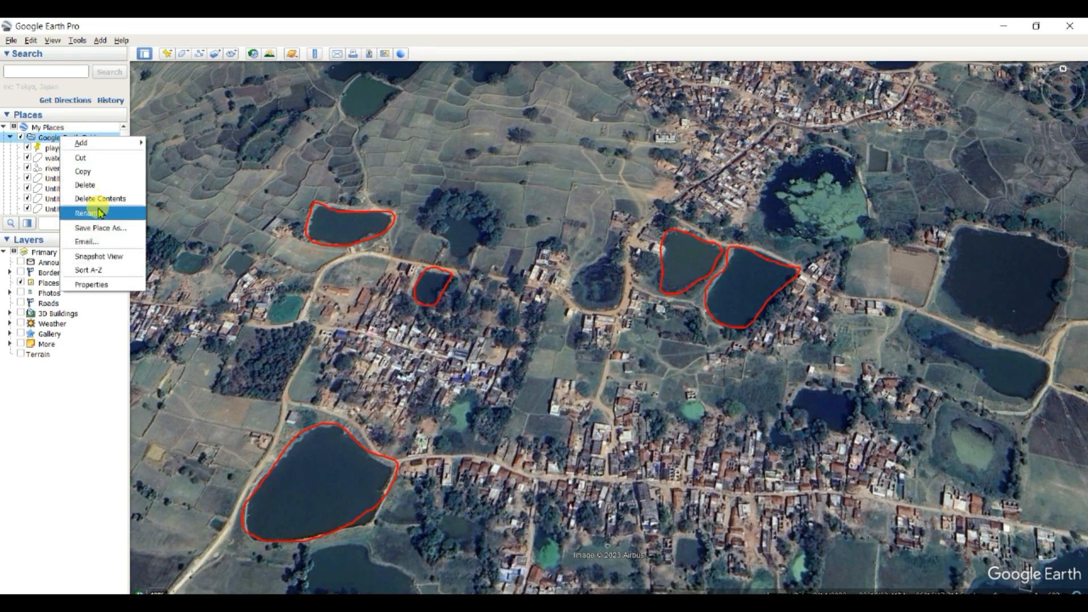
pyautogui.click(103, 229)
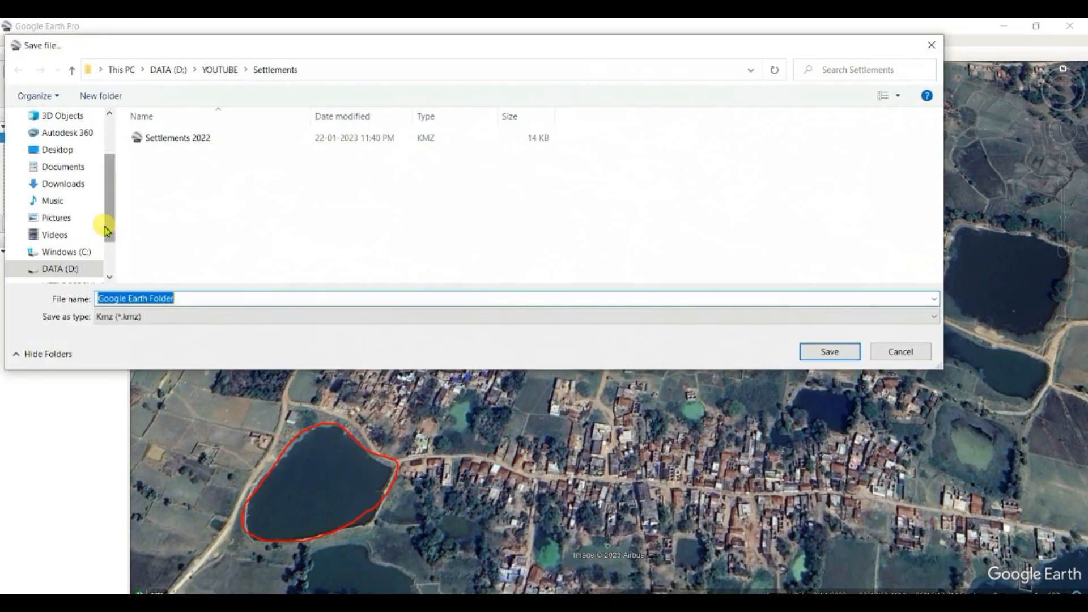
pyautogui.moveTo(161, 209)
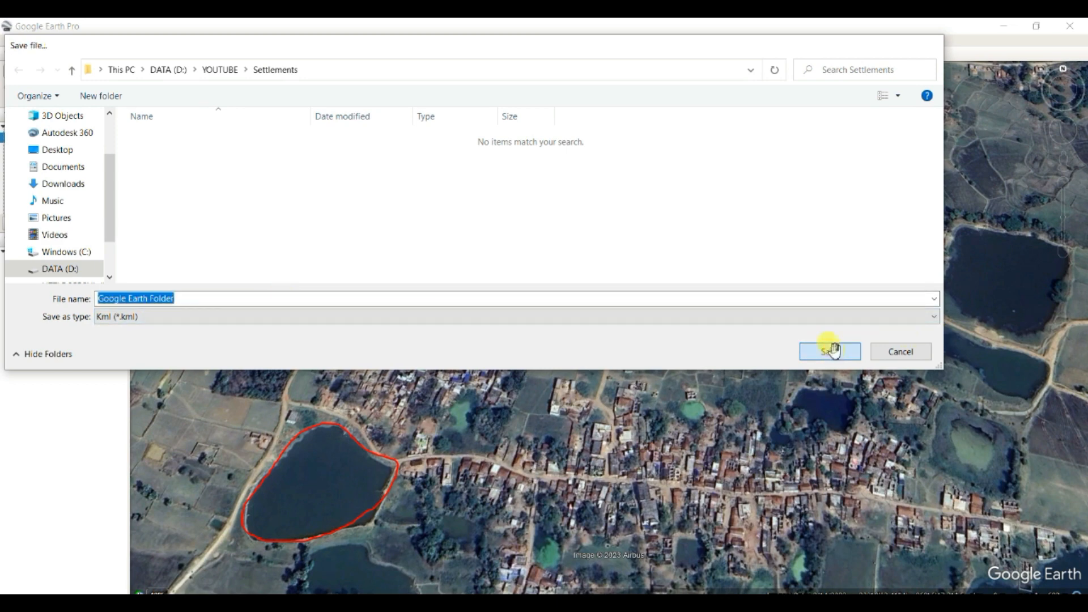
pyautogui.click(829, 352)
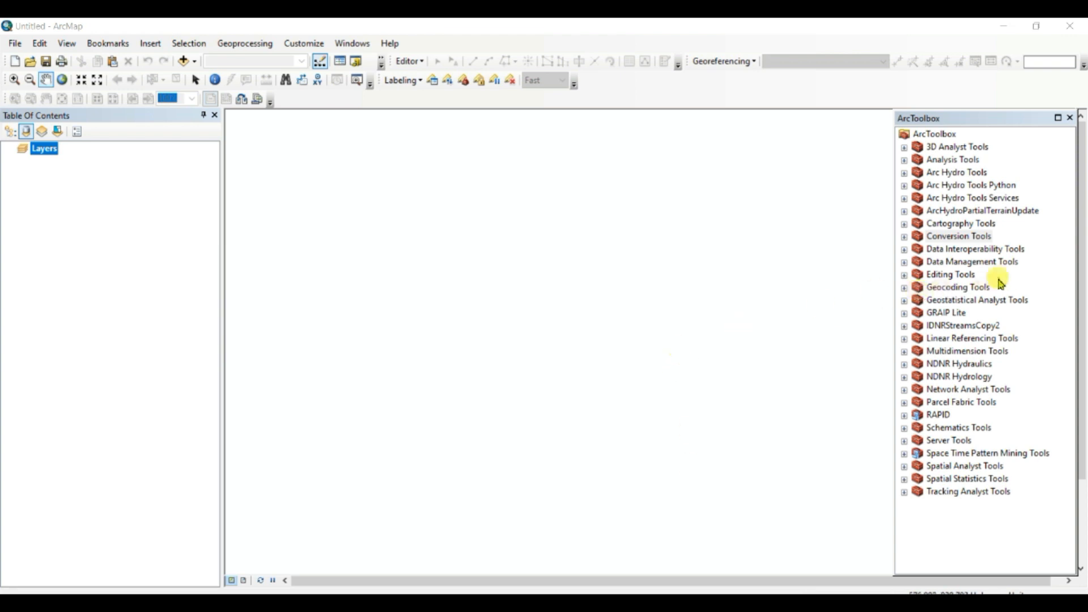
# Step: Expand Conversion Tools and select KML To Layer under From KML
pyautogui.click(905, 236)
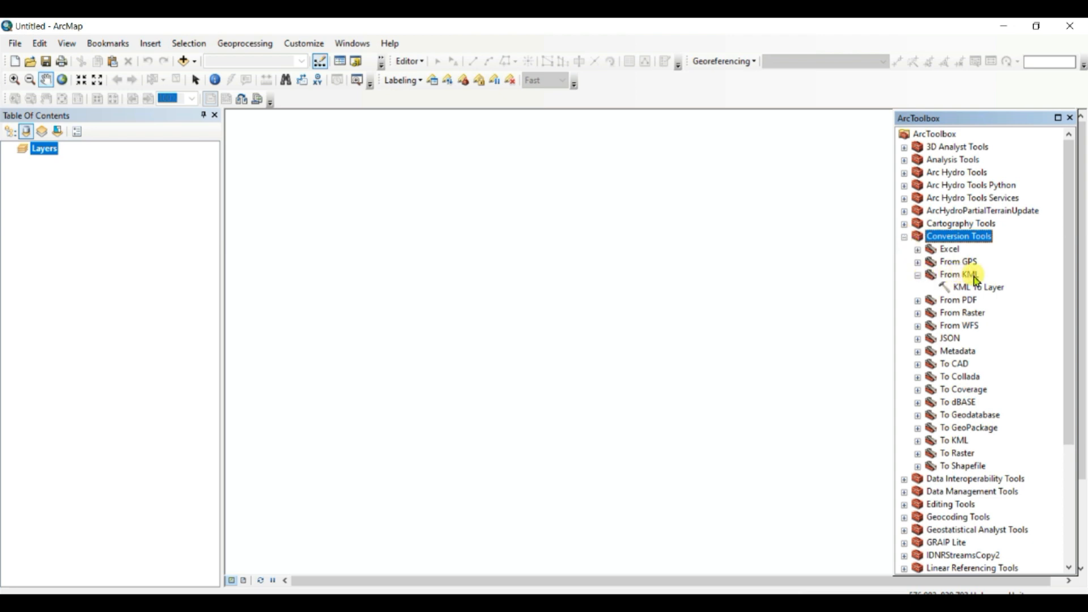
pyautogui.moveTo(983, 289)
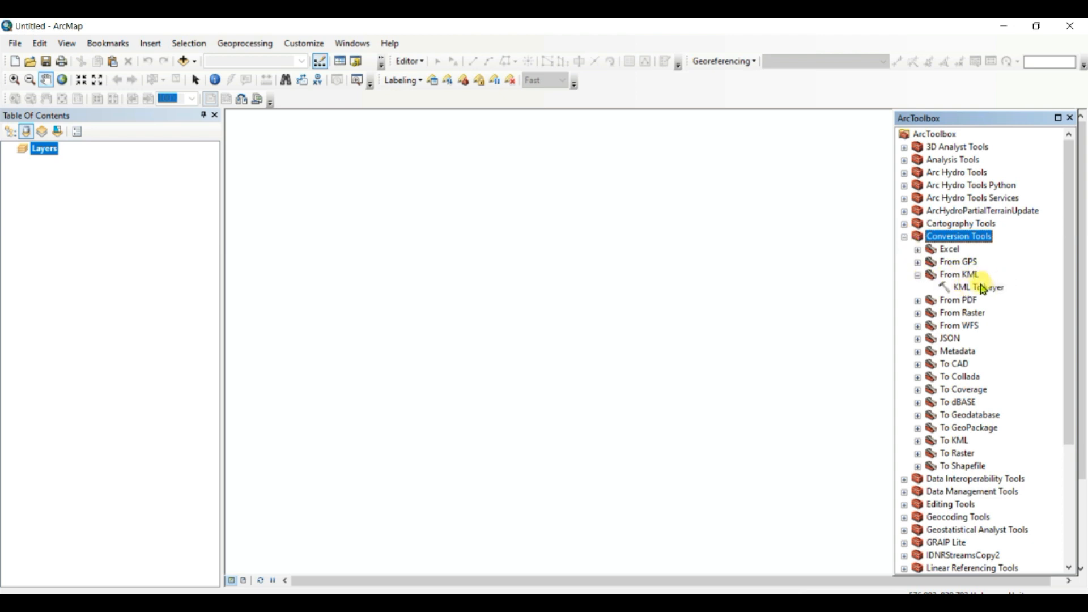
pyautogui.click(977, 286)
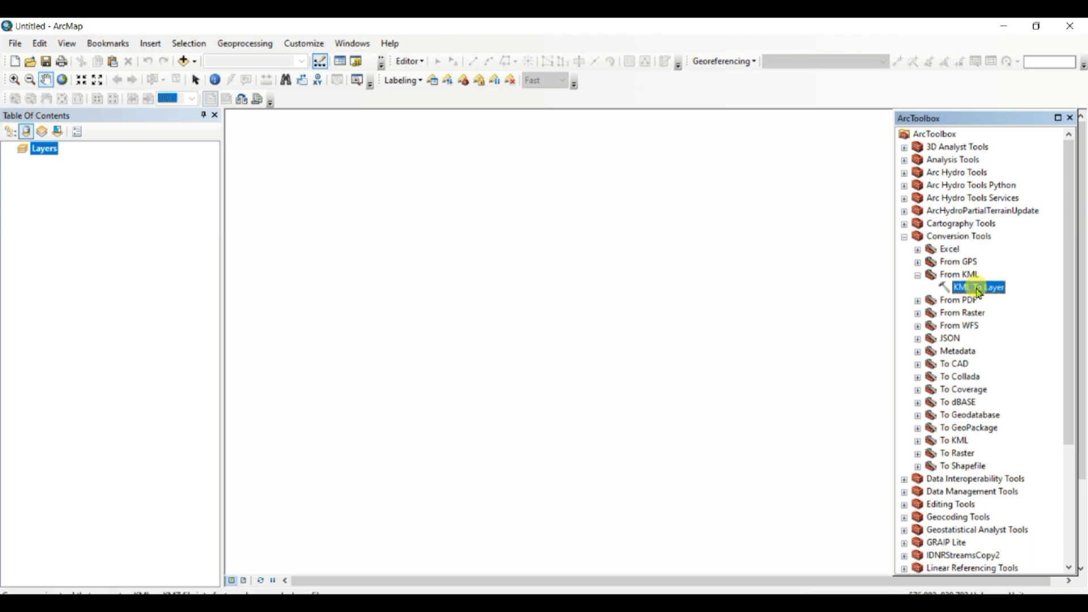
# Step: Run KML To Layer on Google Earth Folder.kml, outputting to Settlements\New folder
pyautogui.doubleClick(972, 287)
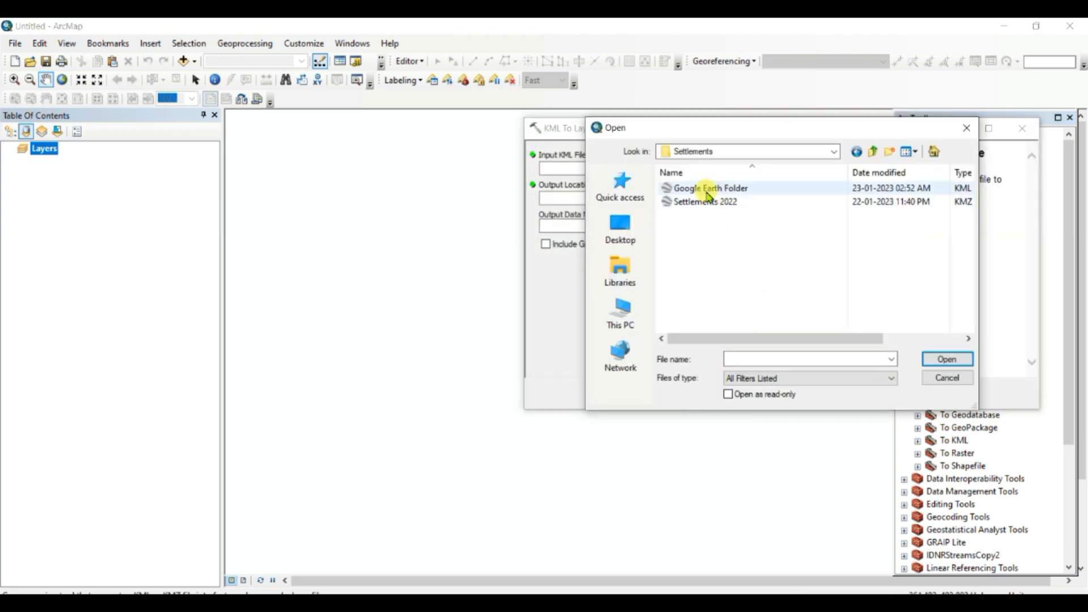
pyautogui.moveTo(708, 189)
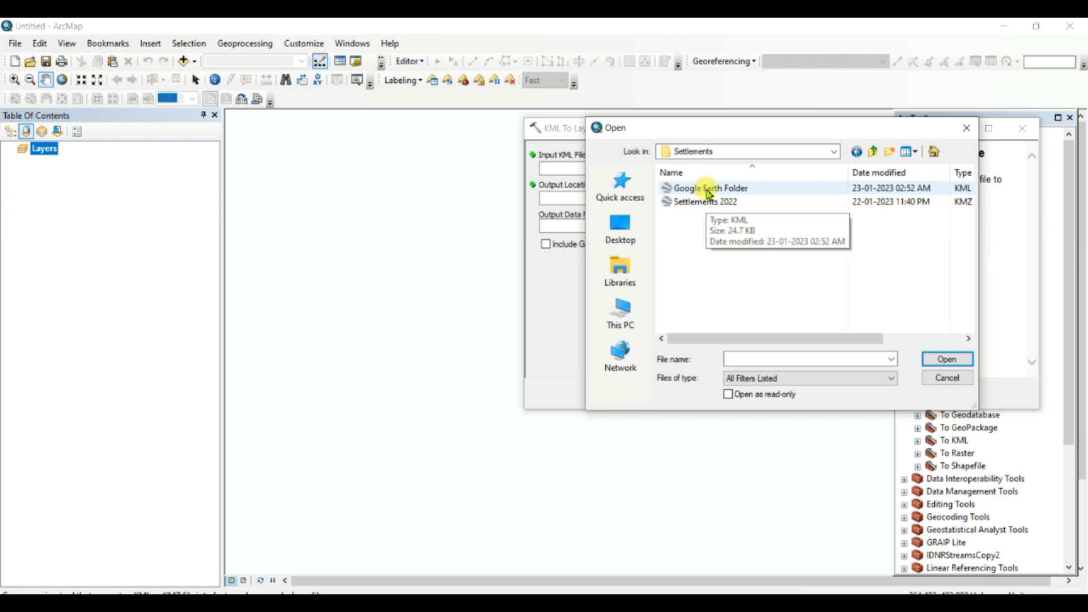
pyautogui.moveTo(724, 190)
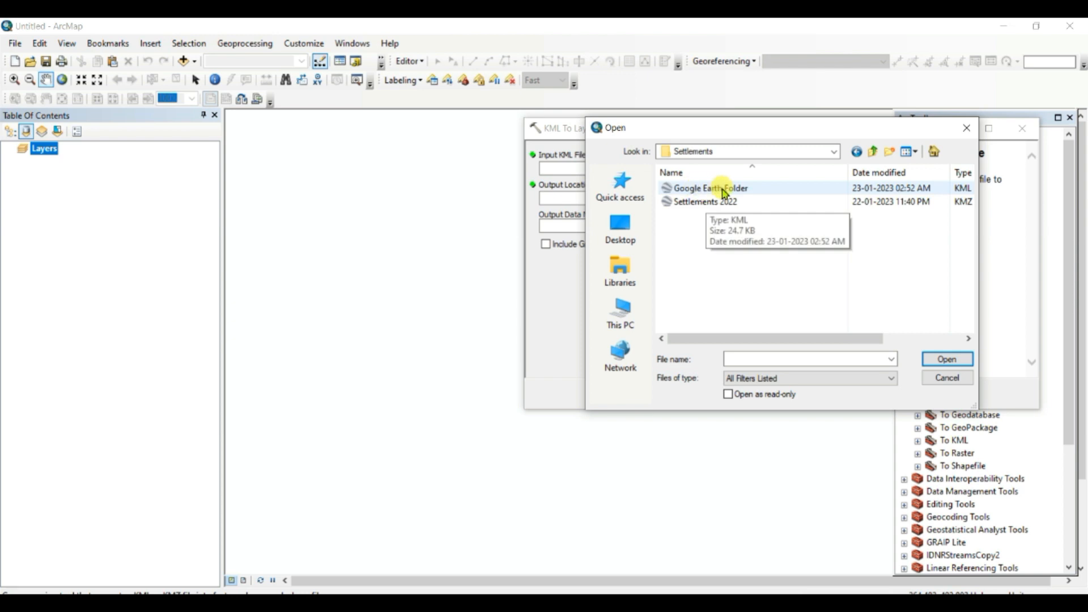
pyautogui.click(947, 359)
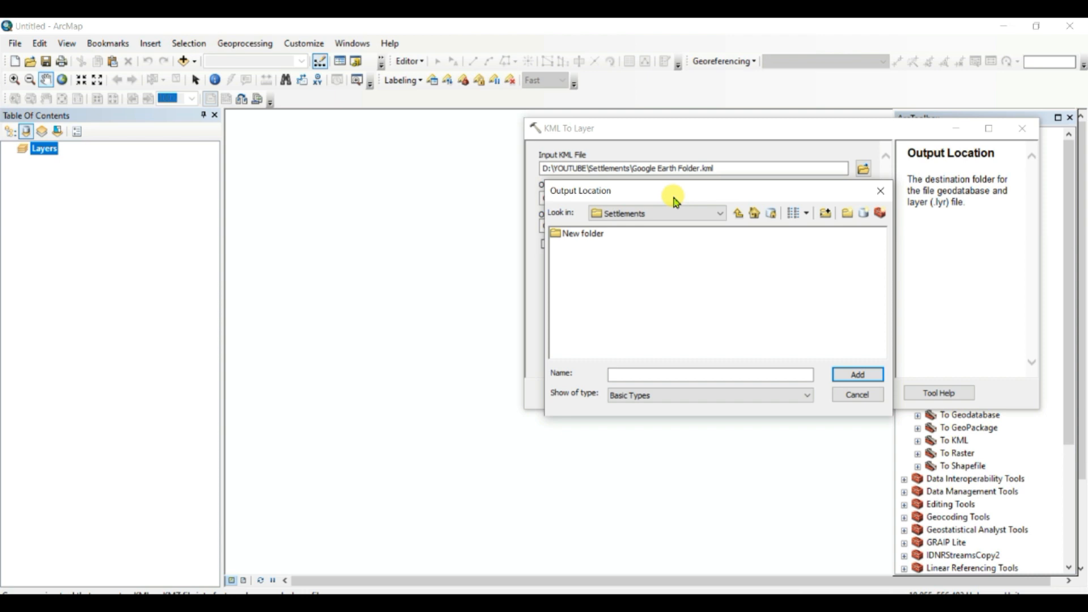
pyautogui.click(578, 233)
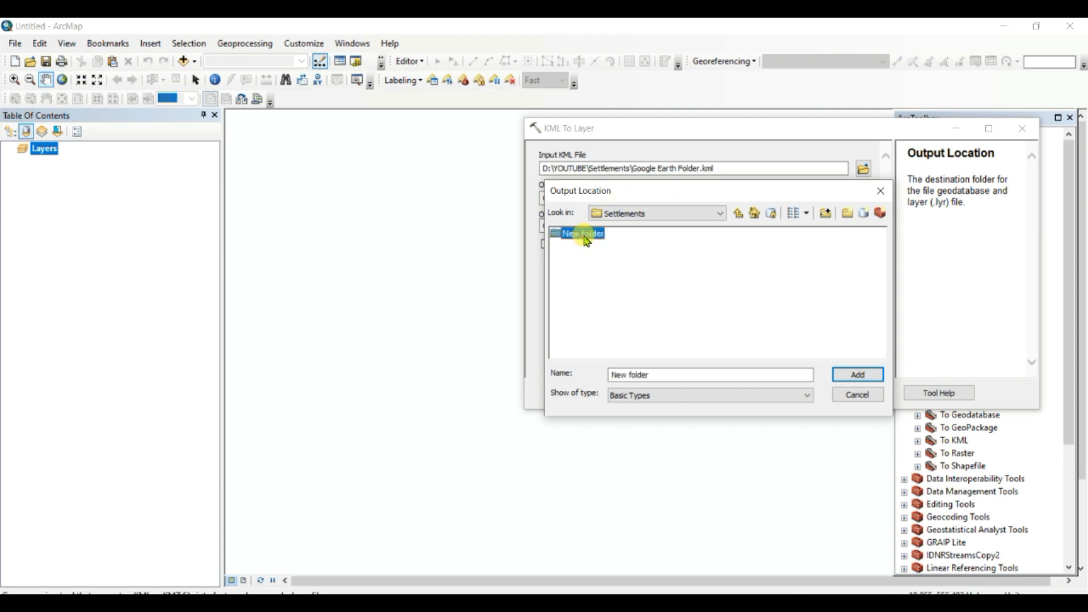
pyautogui.click(858, 374)
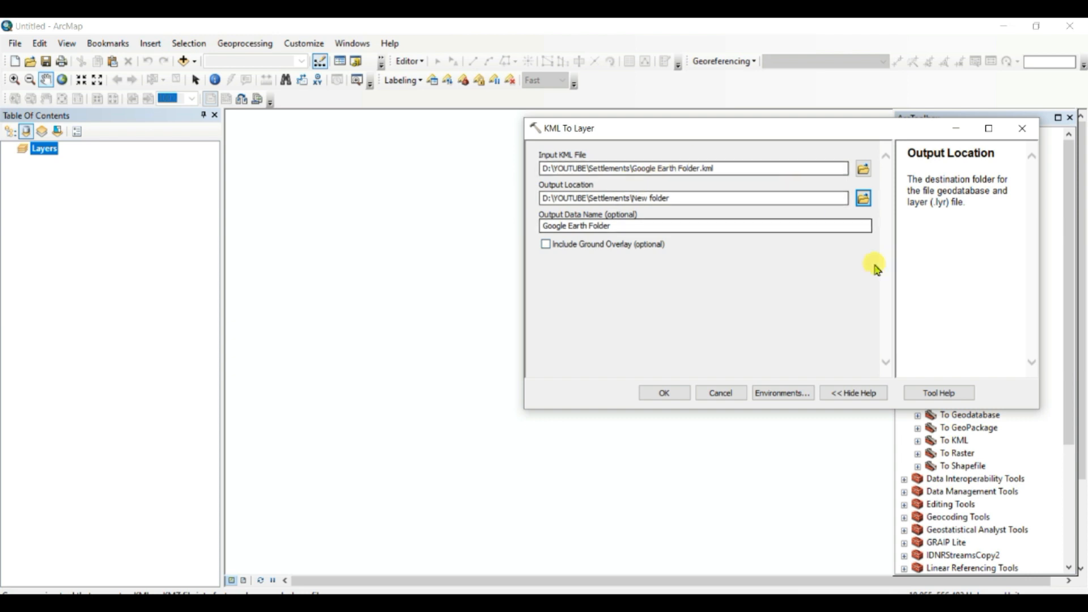
pyautogui.click(663, 392)
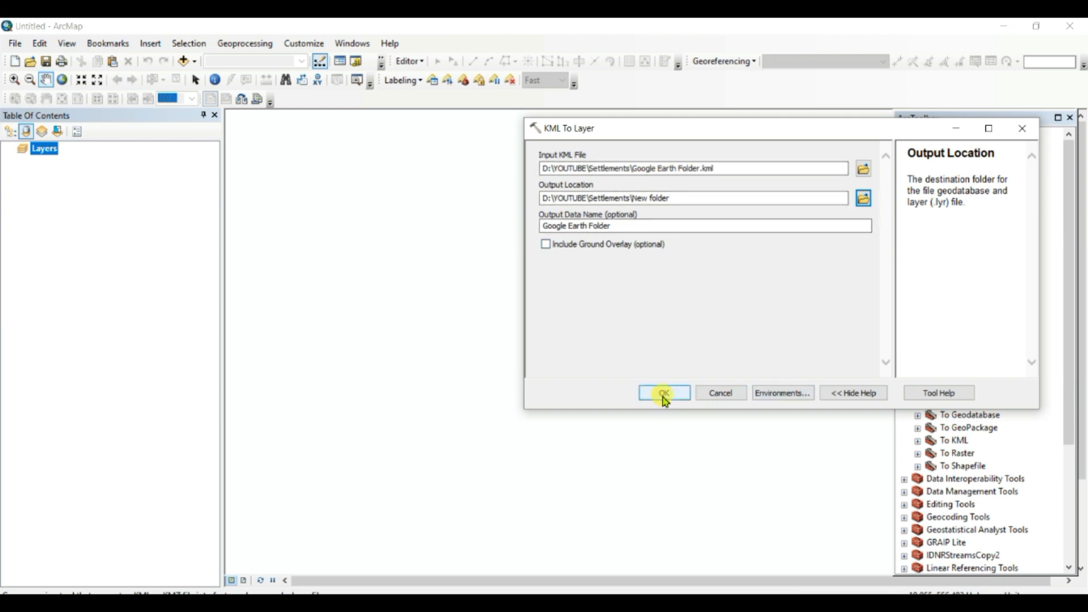
pyautogui.click(663, 393)
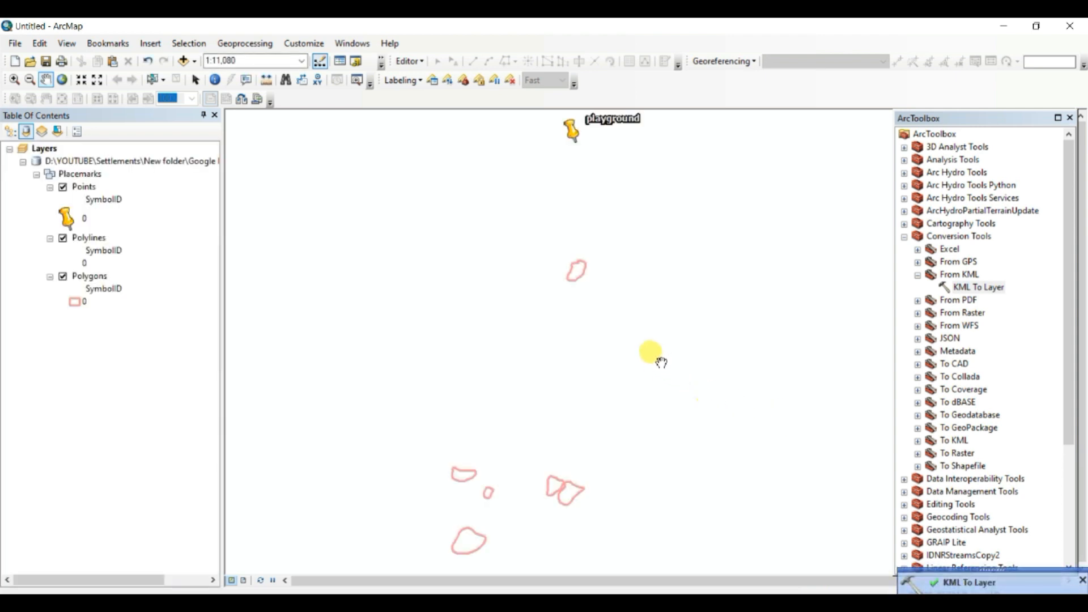
# Step: Zoom the map out to show the playground placemark and all pond polygons
pyautogui.scroll(-3)
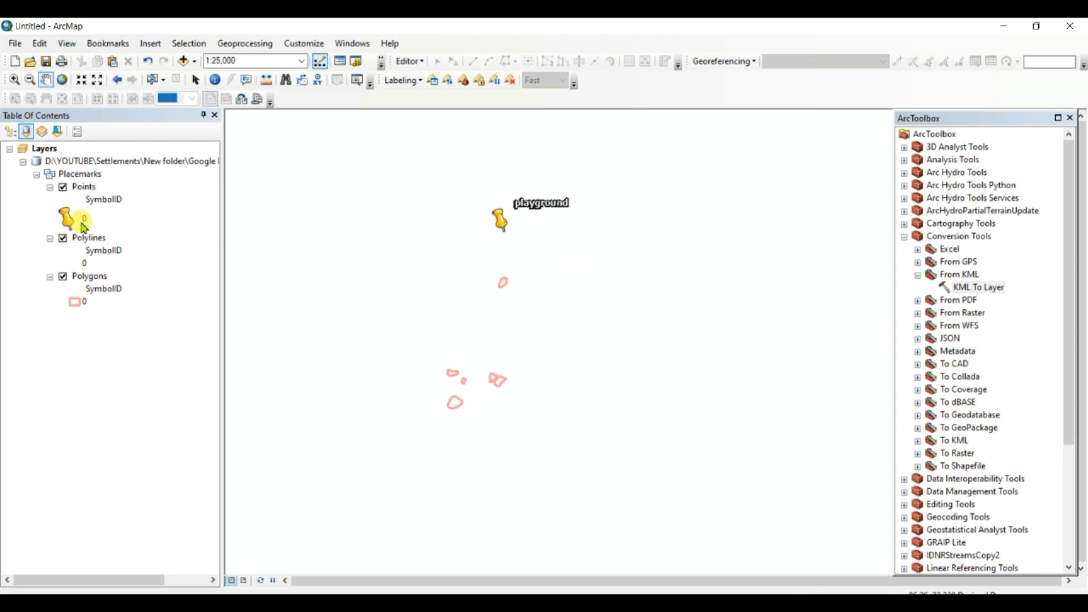
# Step: Make the Polygons symbol hollow, then give it a grey fill and adjusted outline width
pyautogui.click(73, 302)
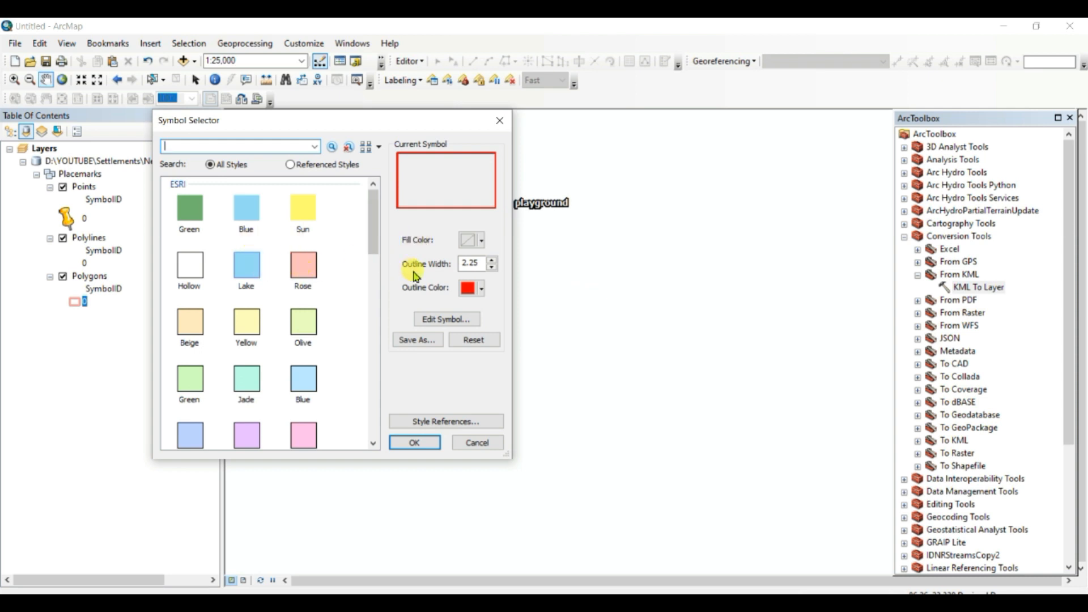
pyautogui.click(189, 265)
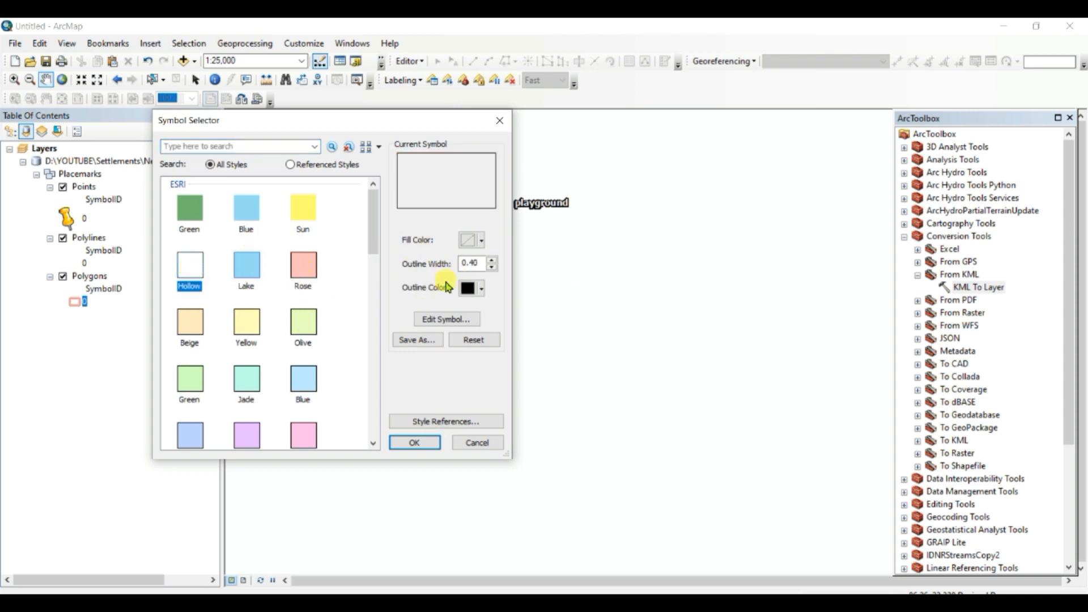
pyautogui.click(414, 442)
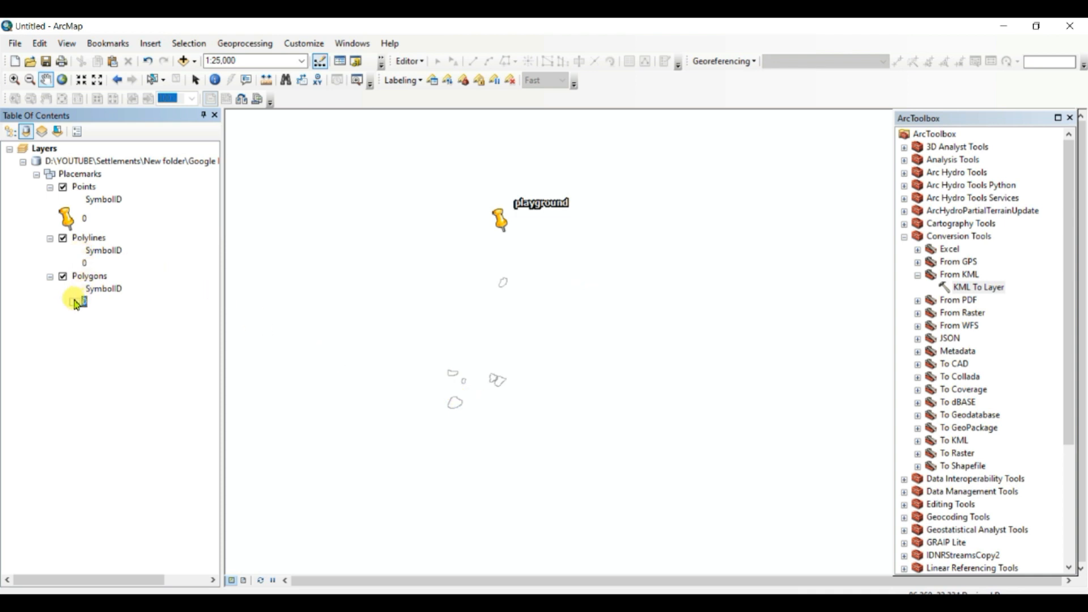
pyautogui.click(75, 301)
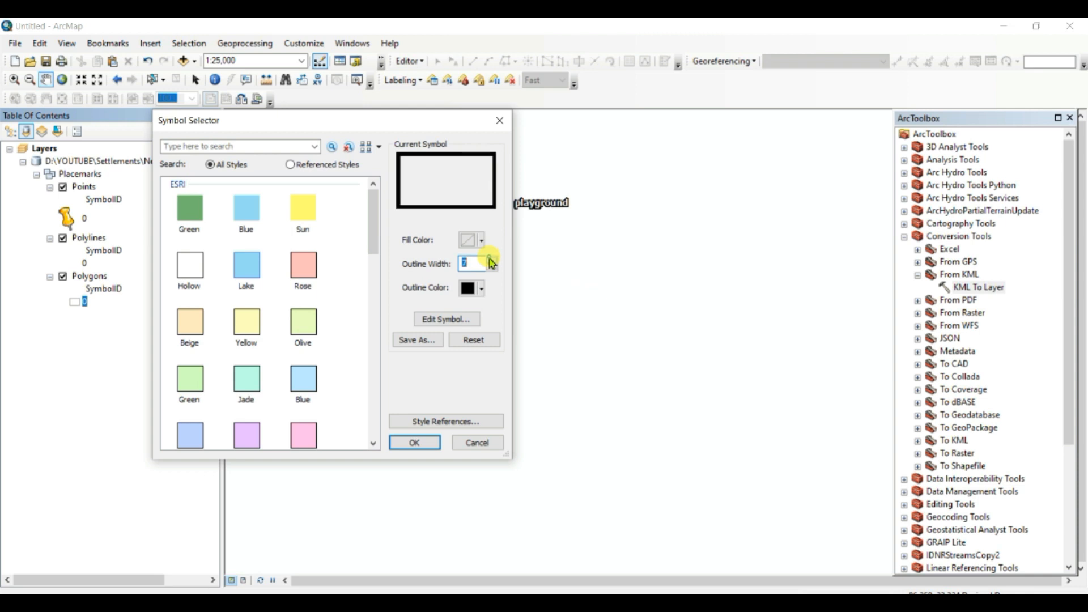
pyautogui.click(414, 442)
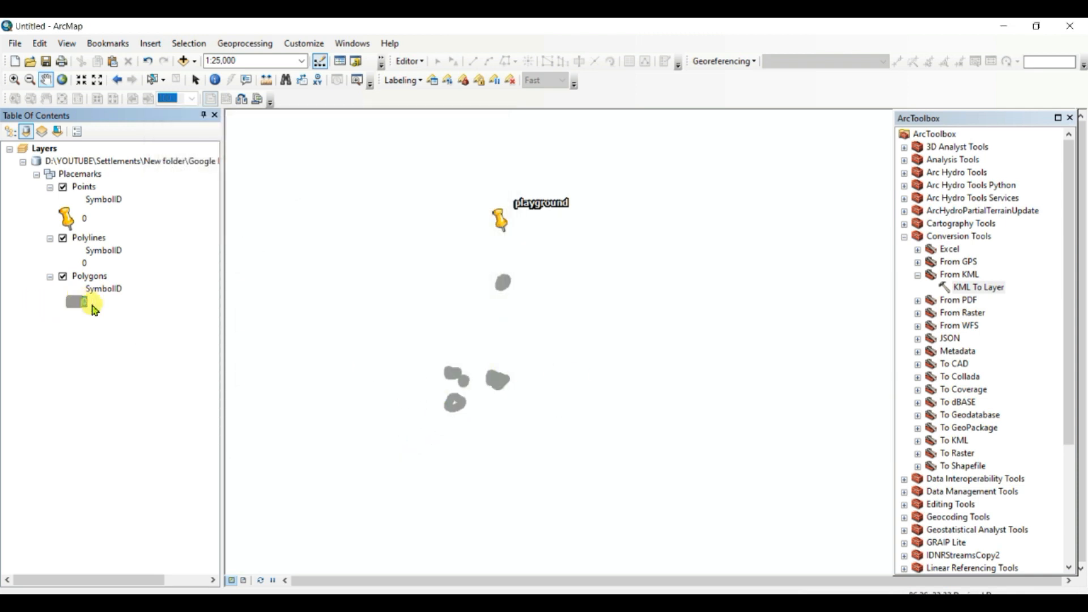
pyautogui.scroll(-3)
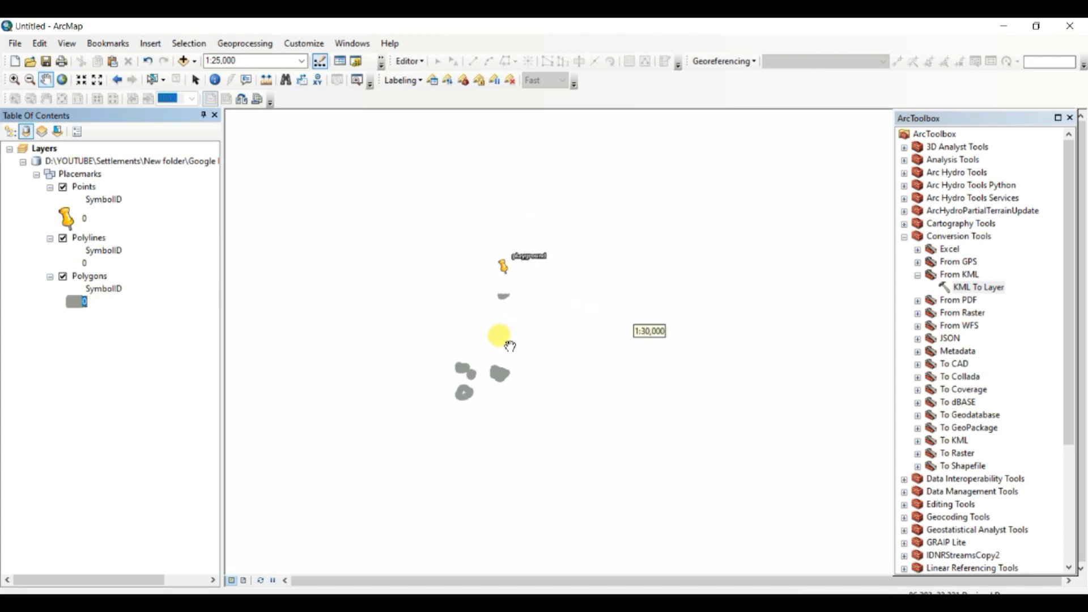